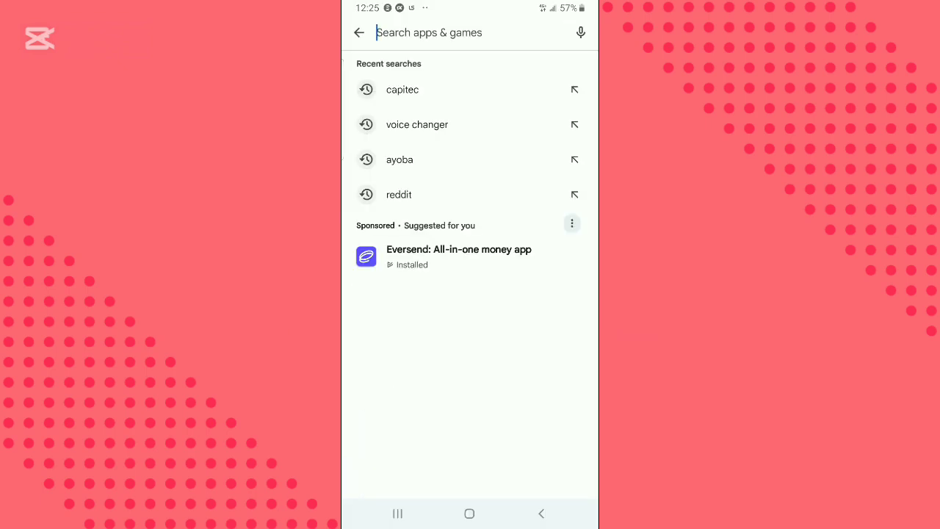
# Search the Play Store for 'nova' and select the 'nova ai' suggestion.
pyautogui.write('nova')
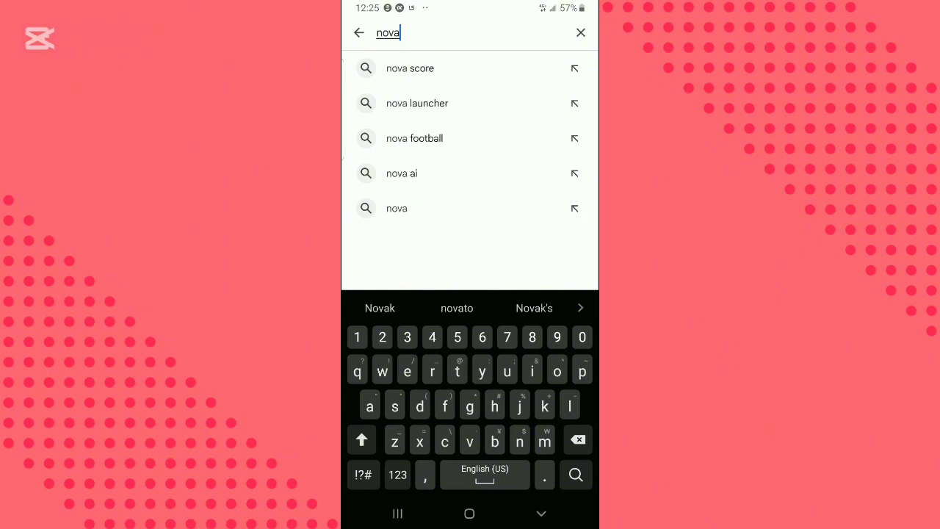
pyautogui.click(403, 173)
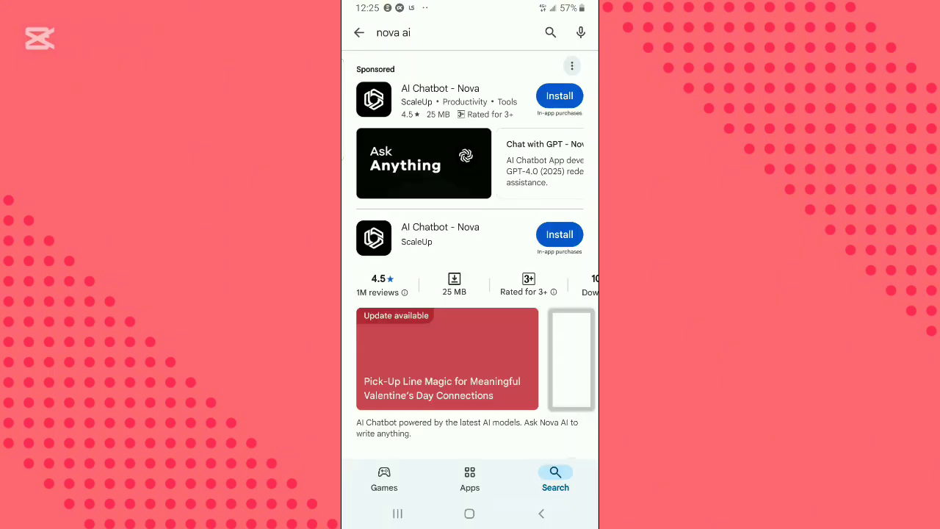
# Sign up for a new Nova account with email and password, view the Nova verification email in Gmail, and return.
pyautogui.click(440, 235)
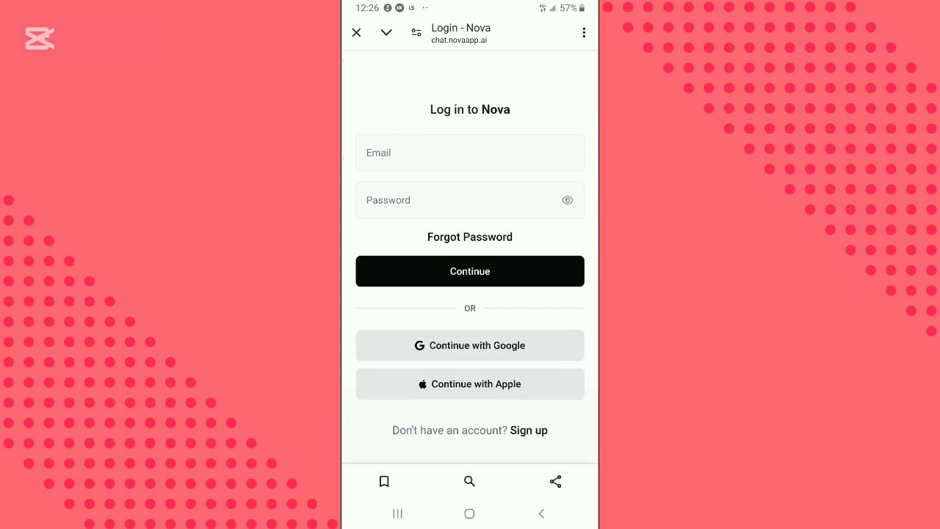
pyautogui.click(529, 429)
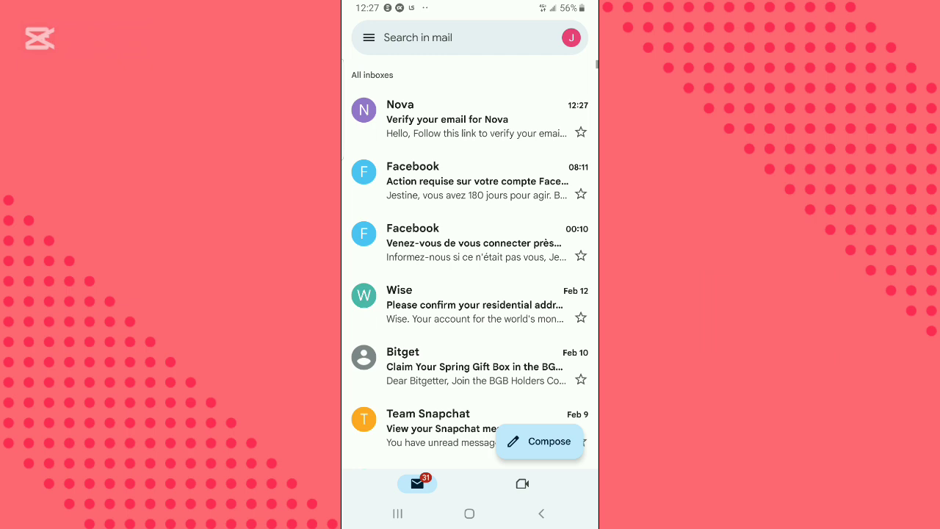
pyautogui.click(471, 118)
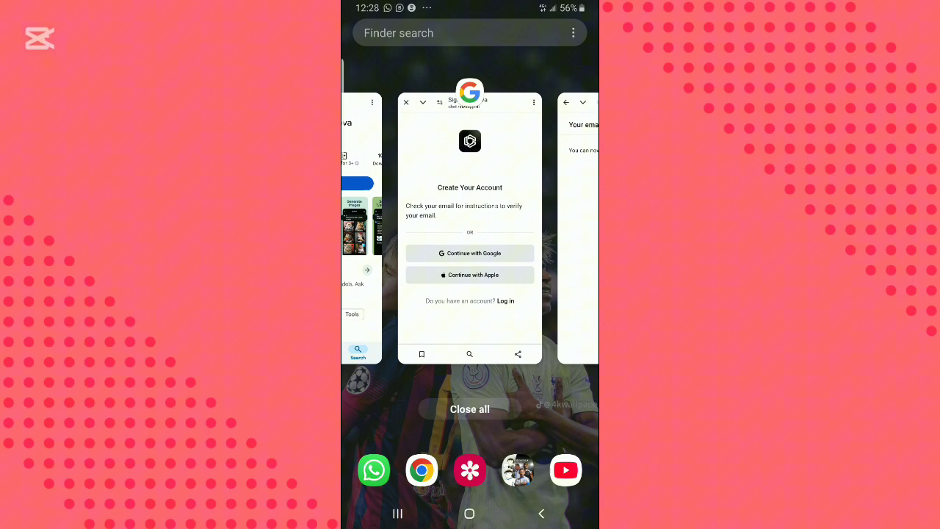
pyautogui.click(470, 221)
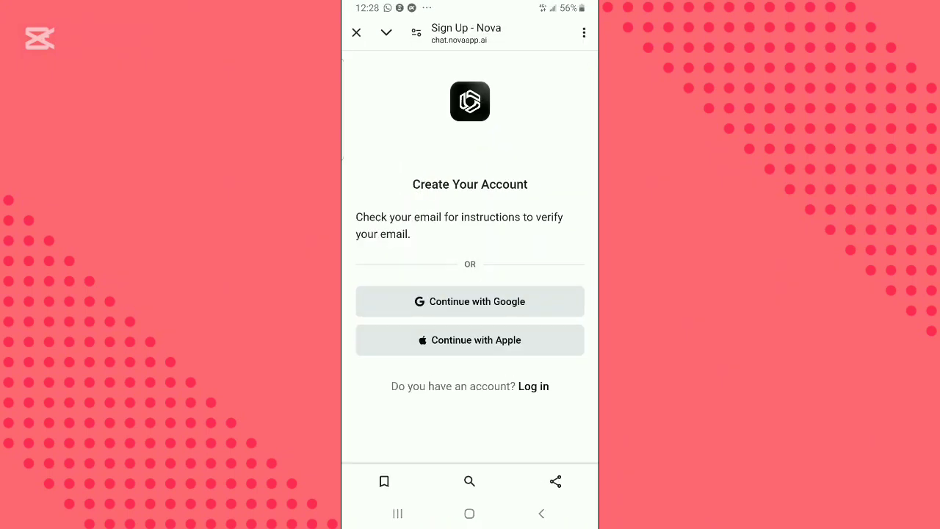